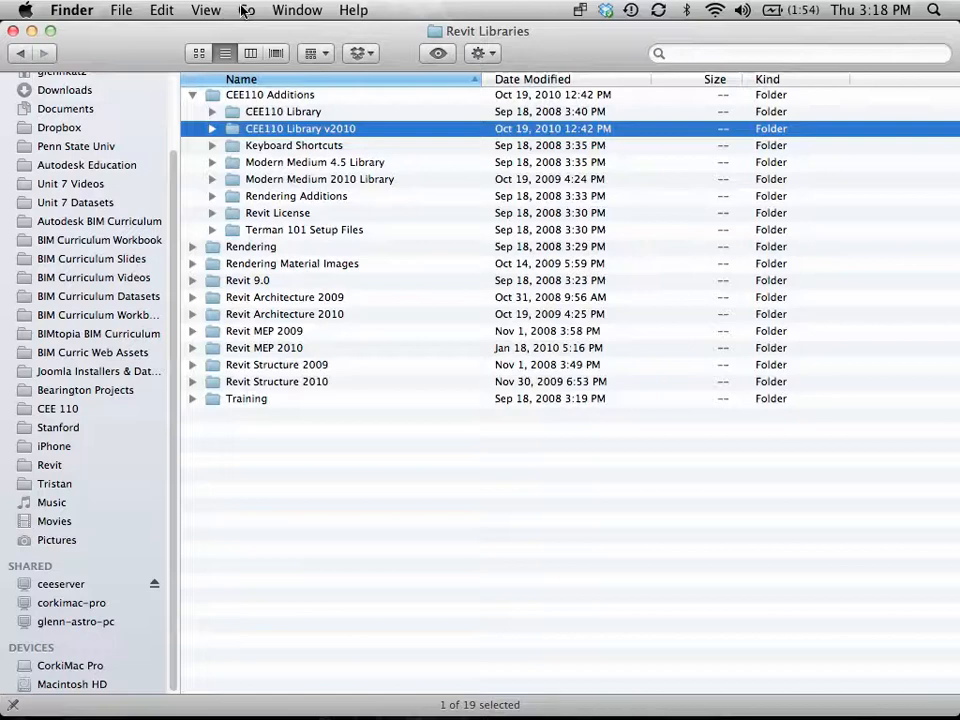
Step: Bring up Finder's Connect to Server window prefilled with the ceeserver address
left_click(246, 10)
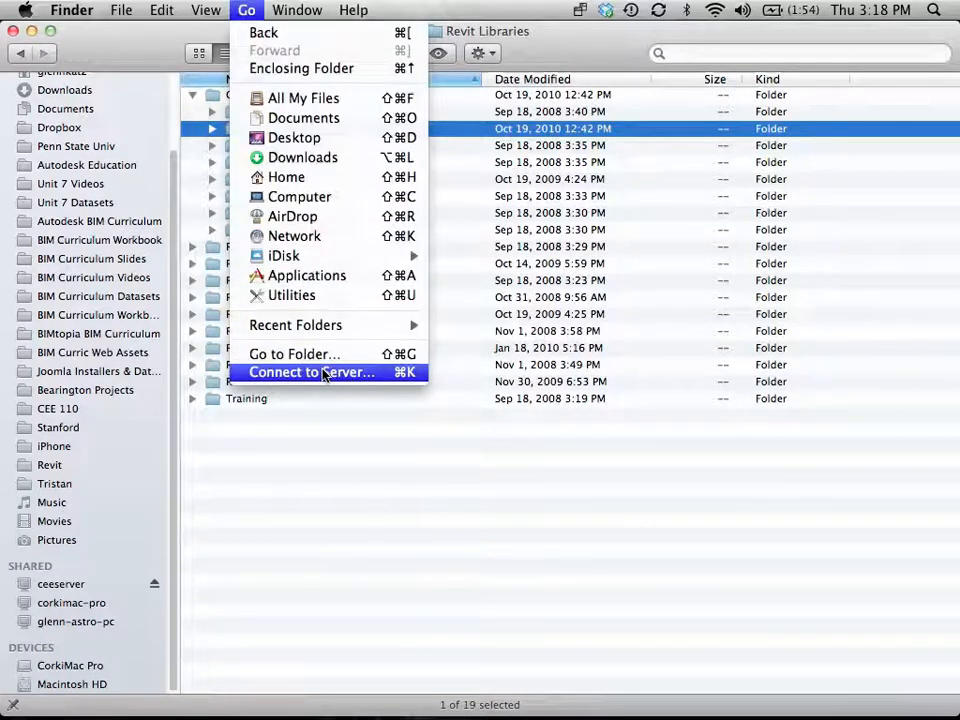
left_click(311, 372)
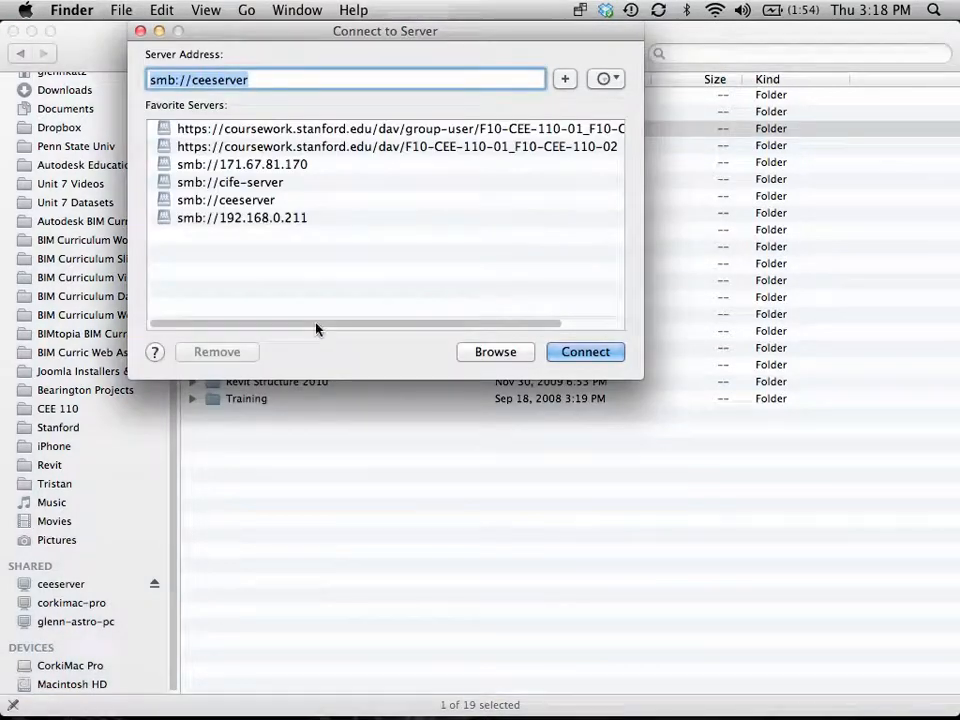
mouse_move(258, 213)
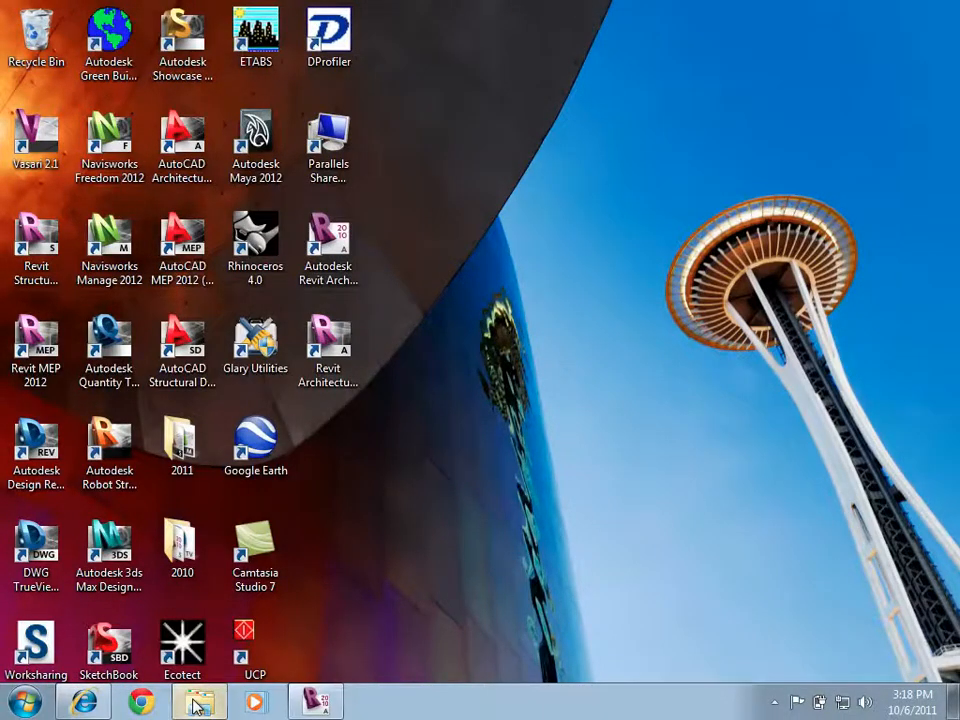
Step: Browse to the \\ceeserver\CEE110Apps share from a new Explorer window's address bar
left_click(198, 700)
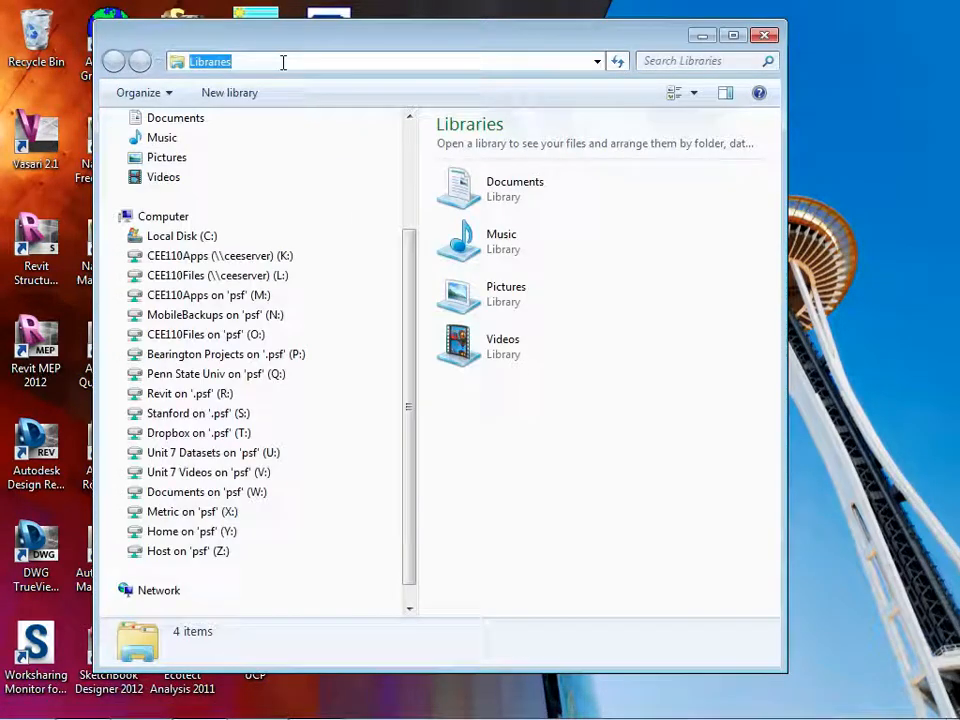
type("\\\\cees")
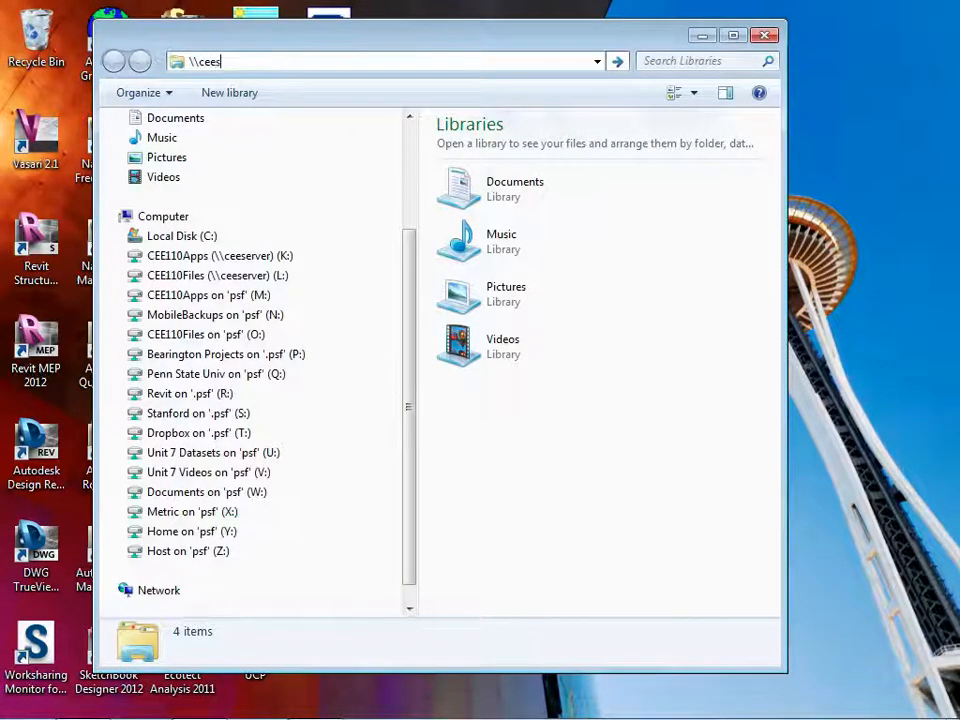
type("erver\\")
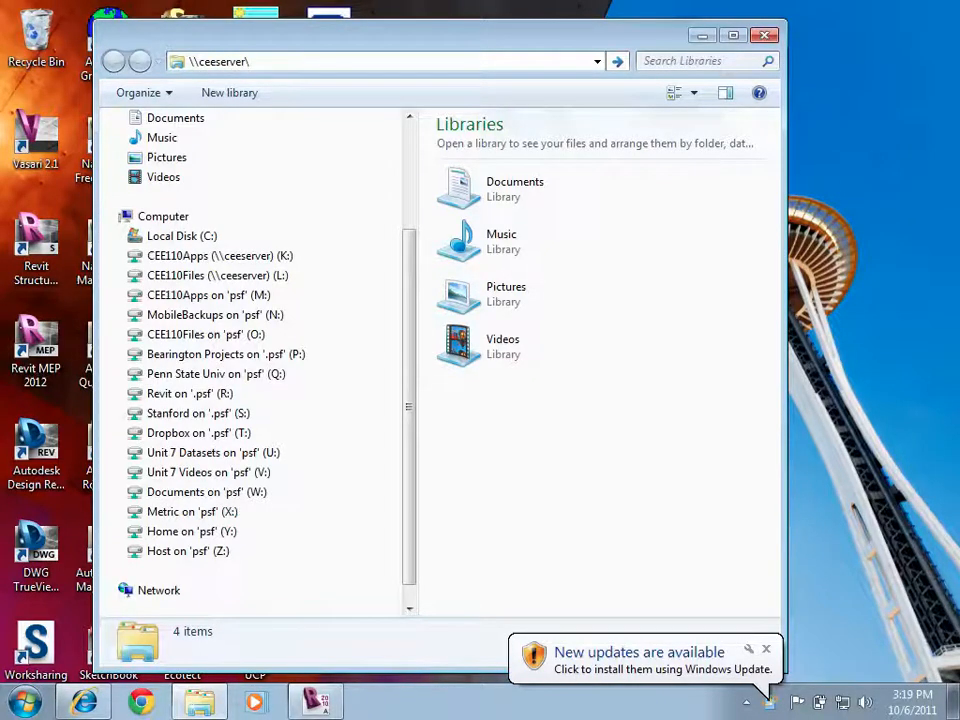
type("ce")
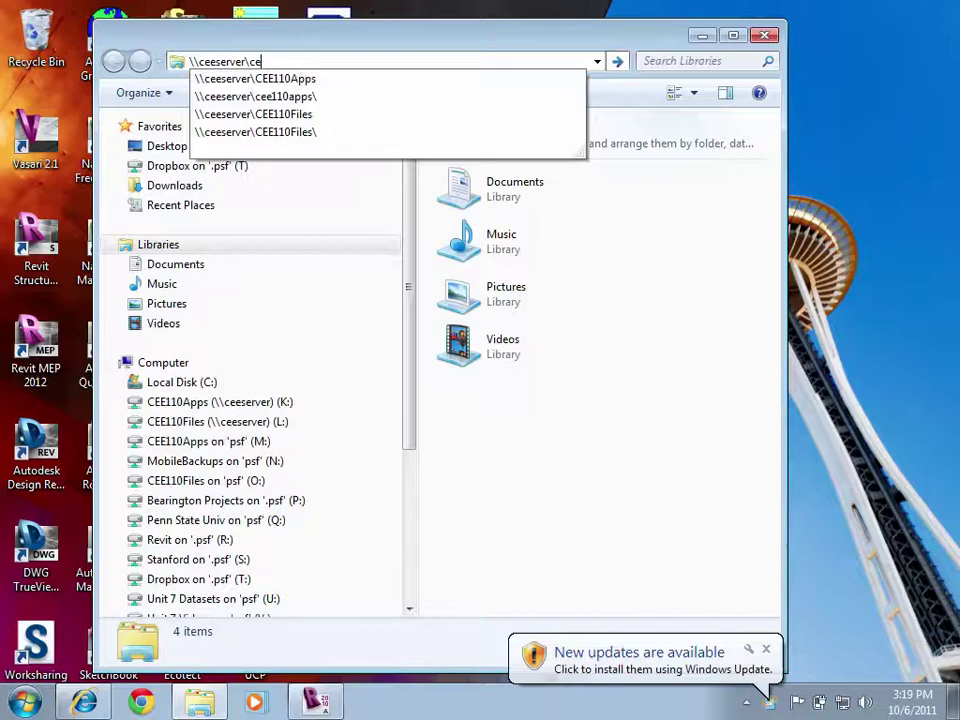
mouse_move(295, 78)
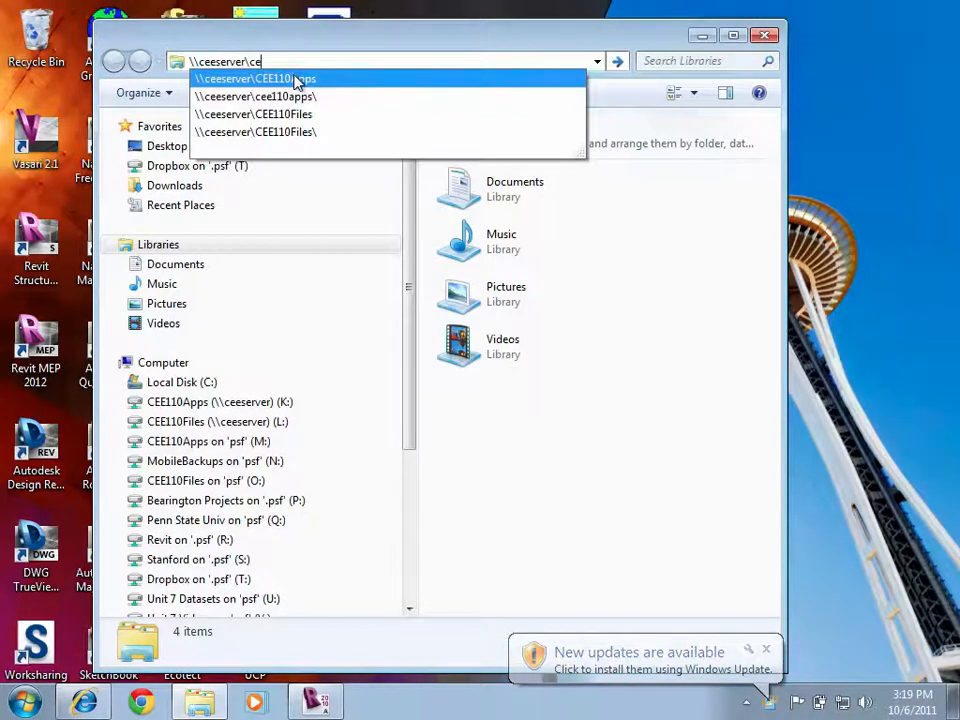
left_click(254, 78)
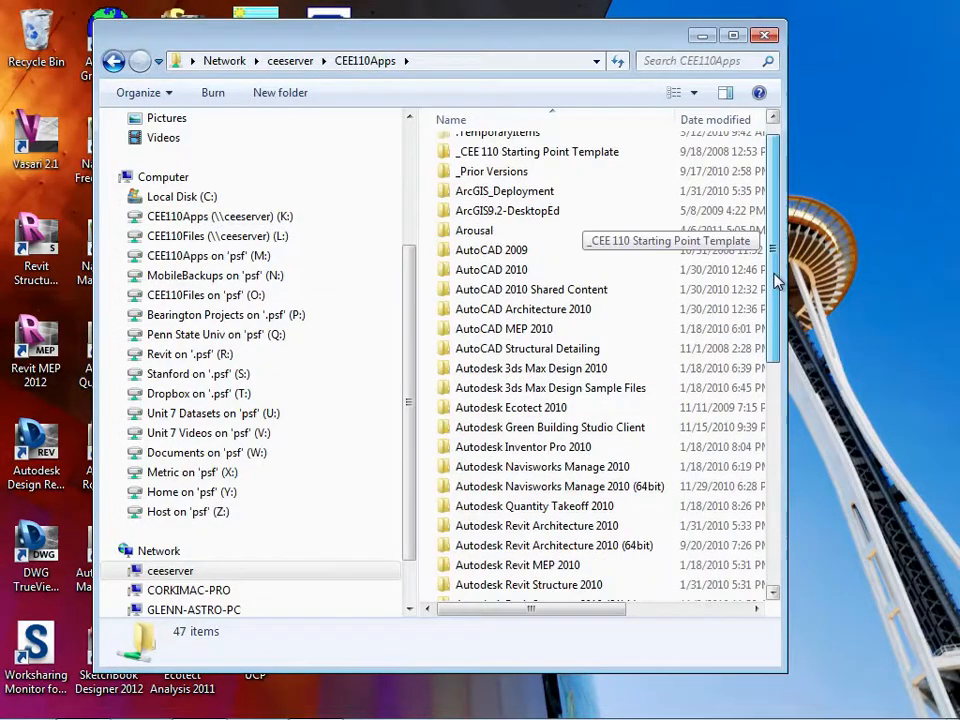
Step: Navigate Revit Libraries › CEE110 Additions › CEE110 Library v2010
scroll("down", 3)
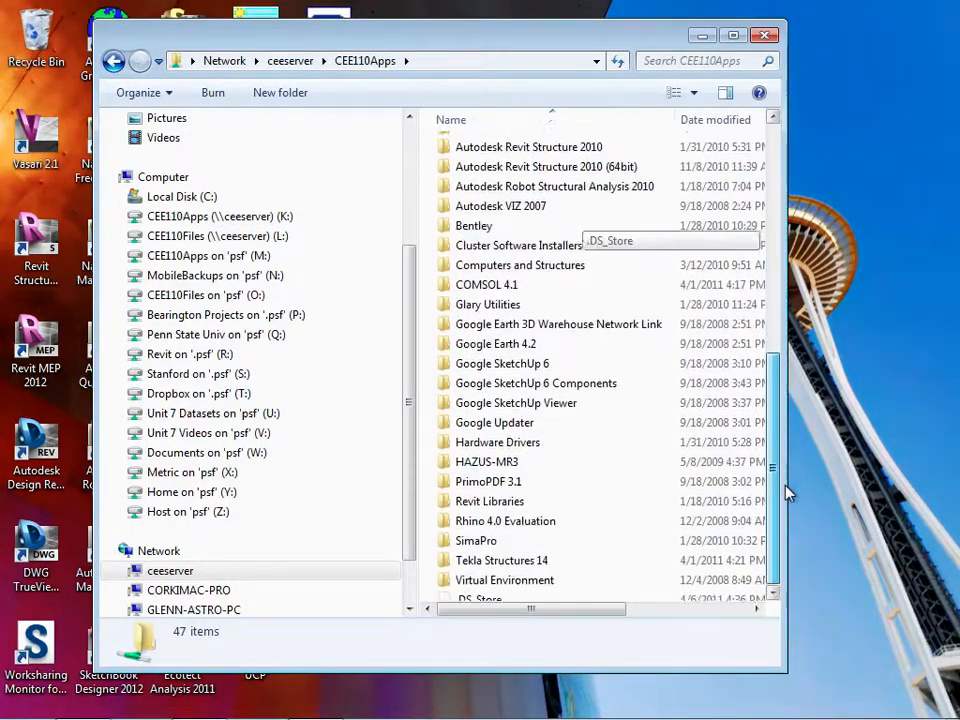
left_click(489, 491)
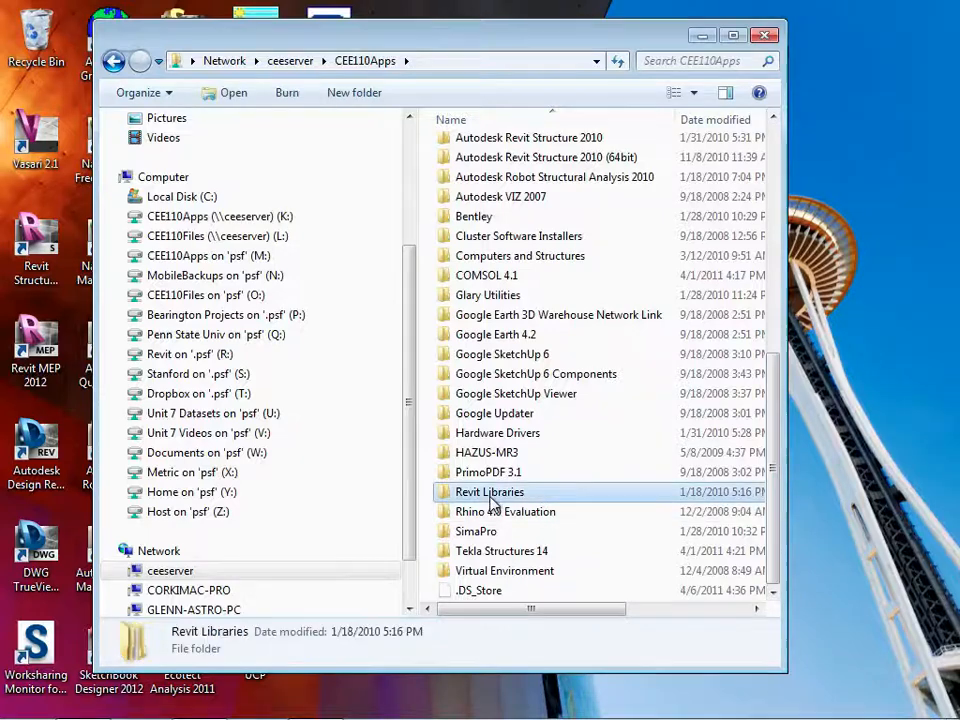
double_click(489, 491)
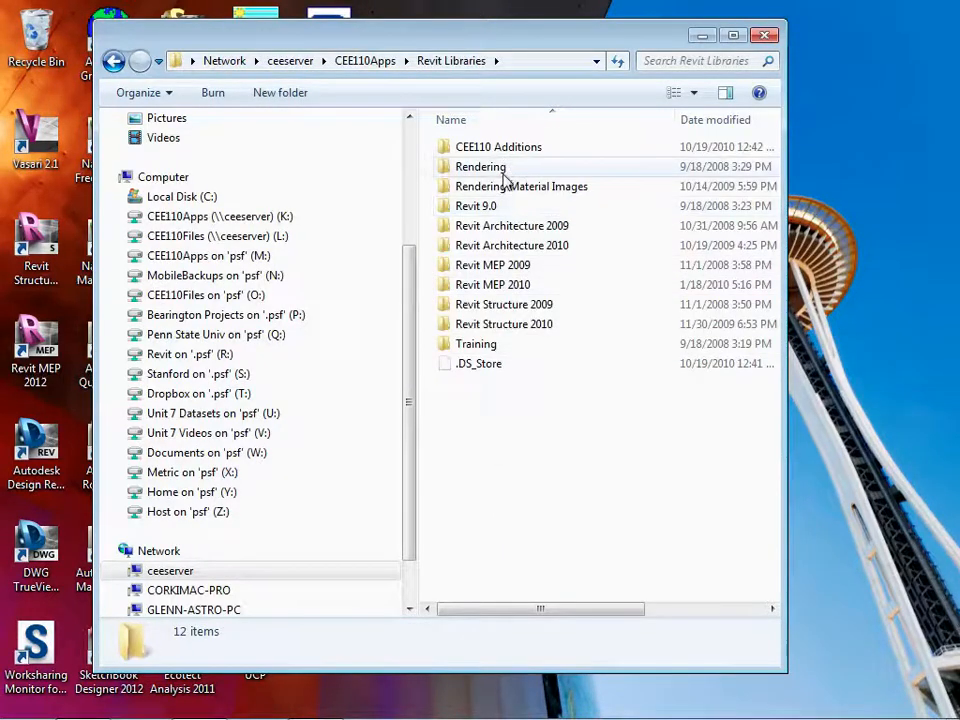
left_click(498, 146)
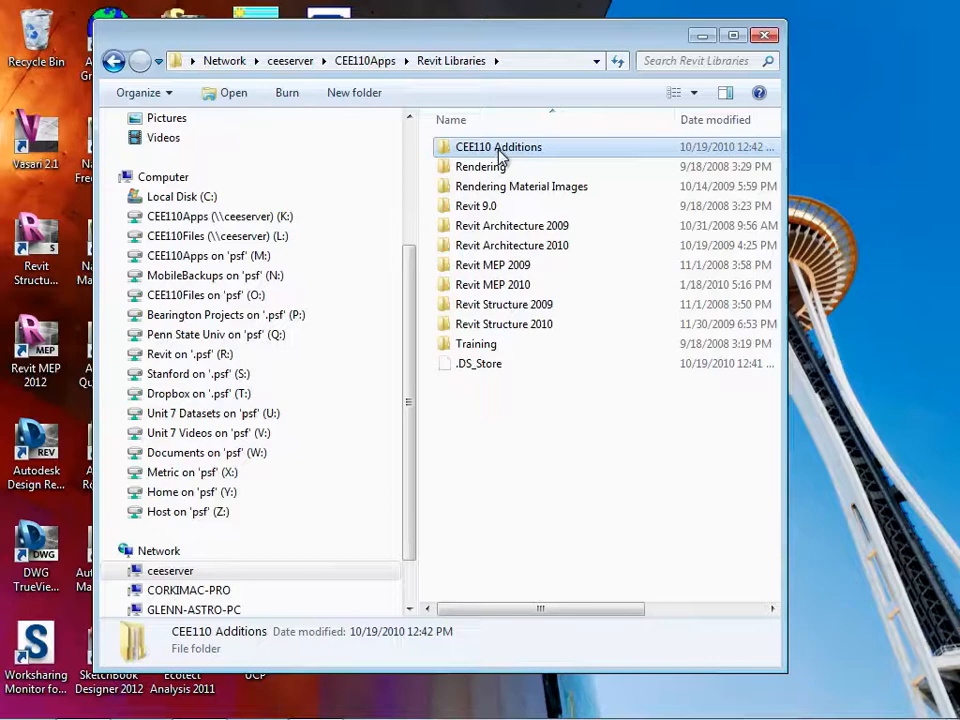
double_click(498, 146)
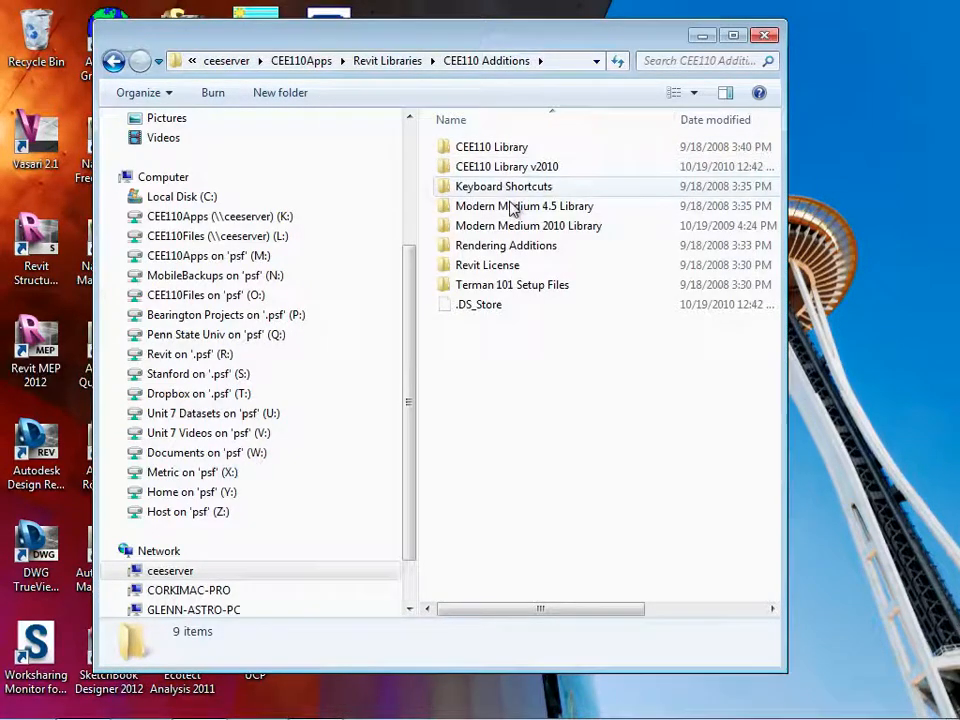
mouse_move(510, 166)
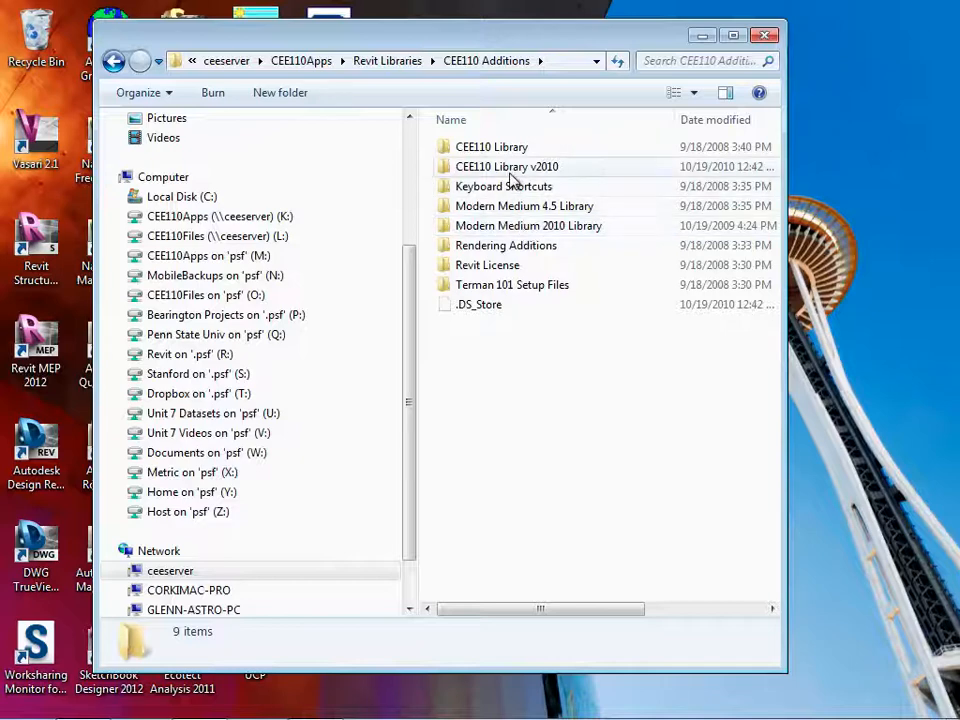
left_click(507, 166)
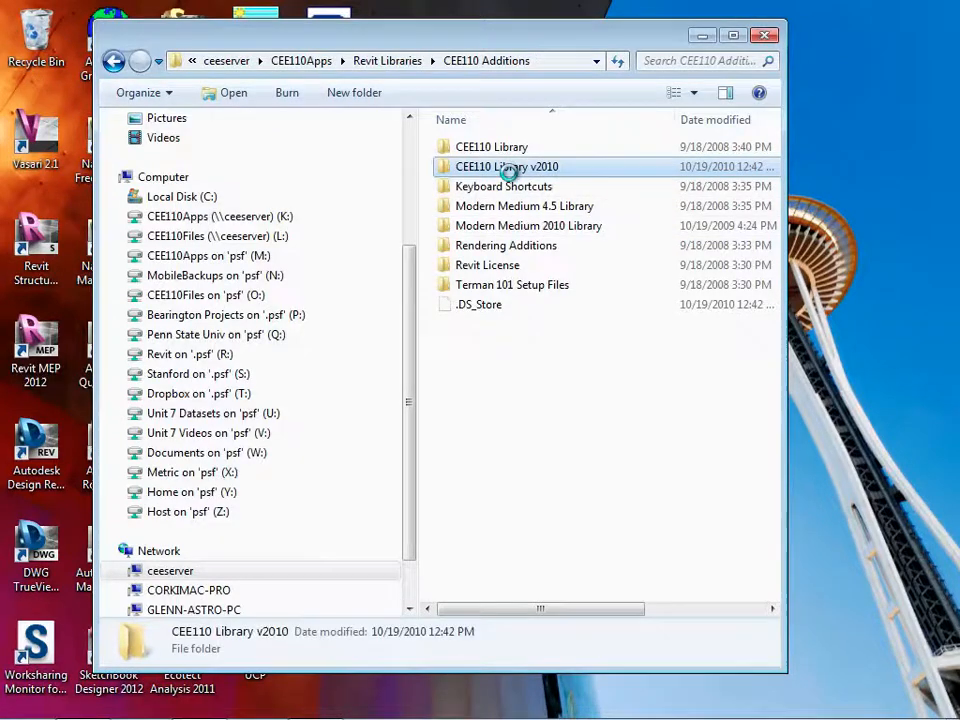
double_click(507, 166)
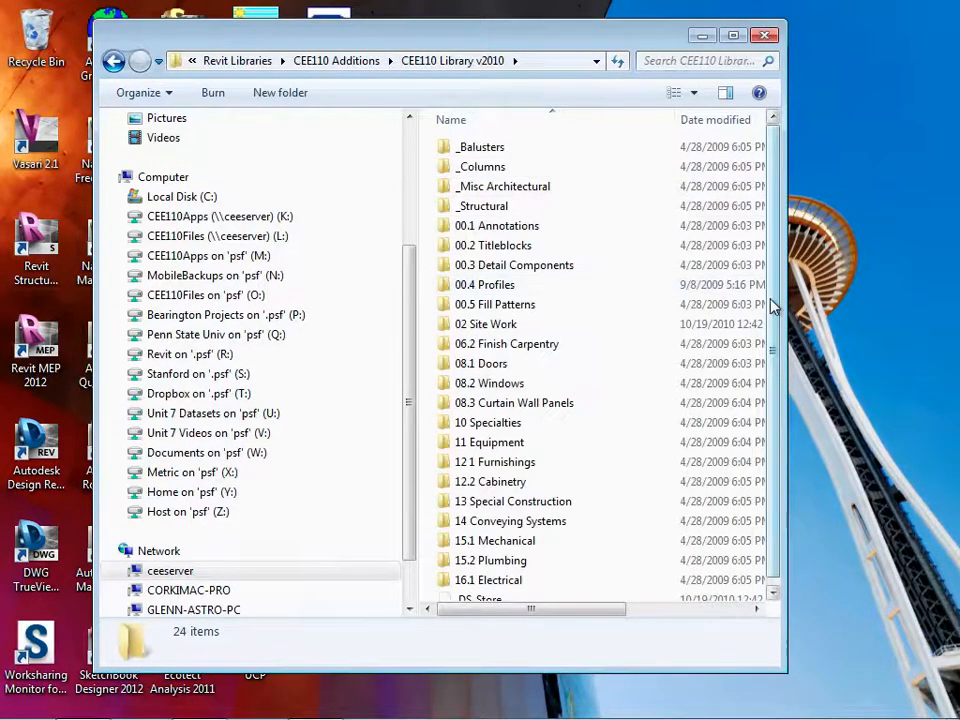
Step: Browse the furniture families in 12.1 Furnishings, then close Explorer to the desktop
left_click(494, 461)
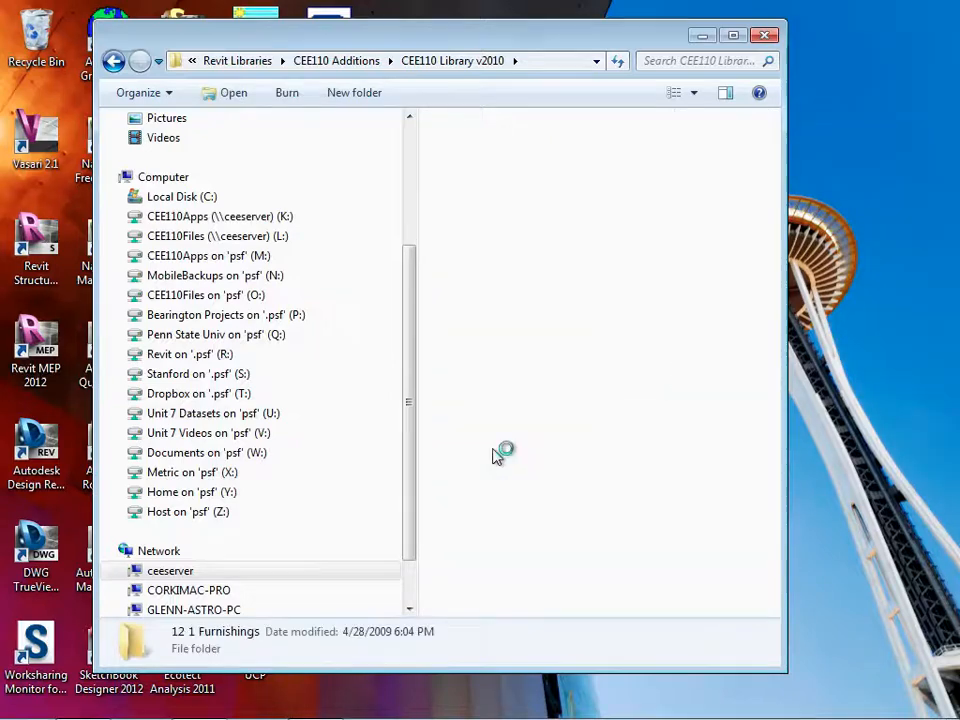
double_click(215, 631)
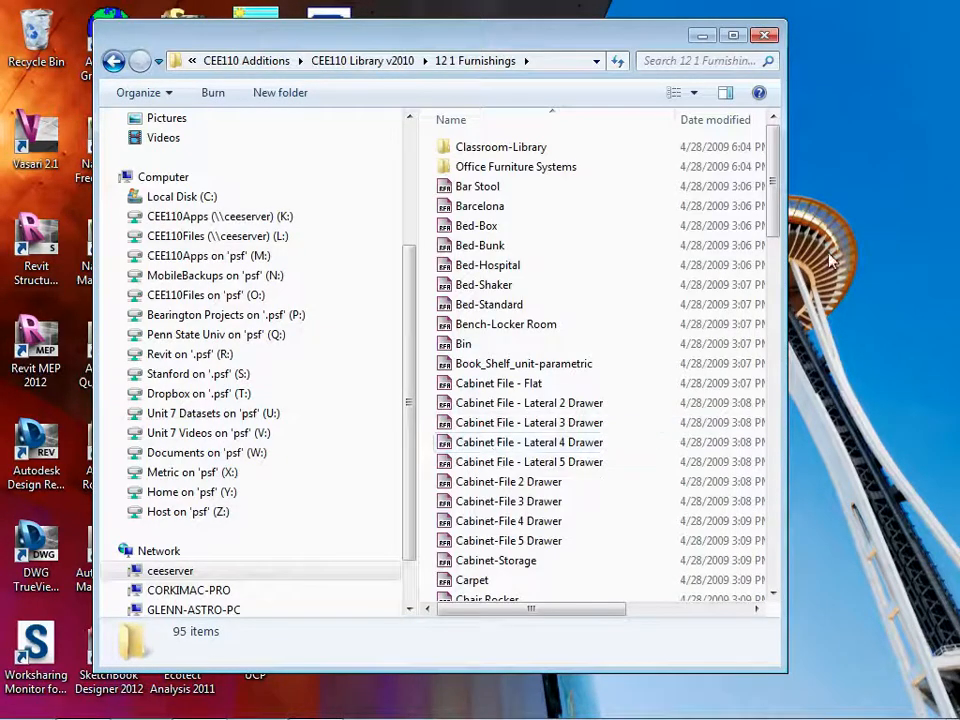
scroll("down", 3)
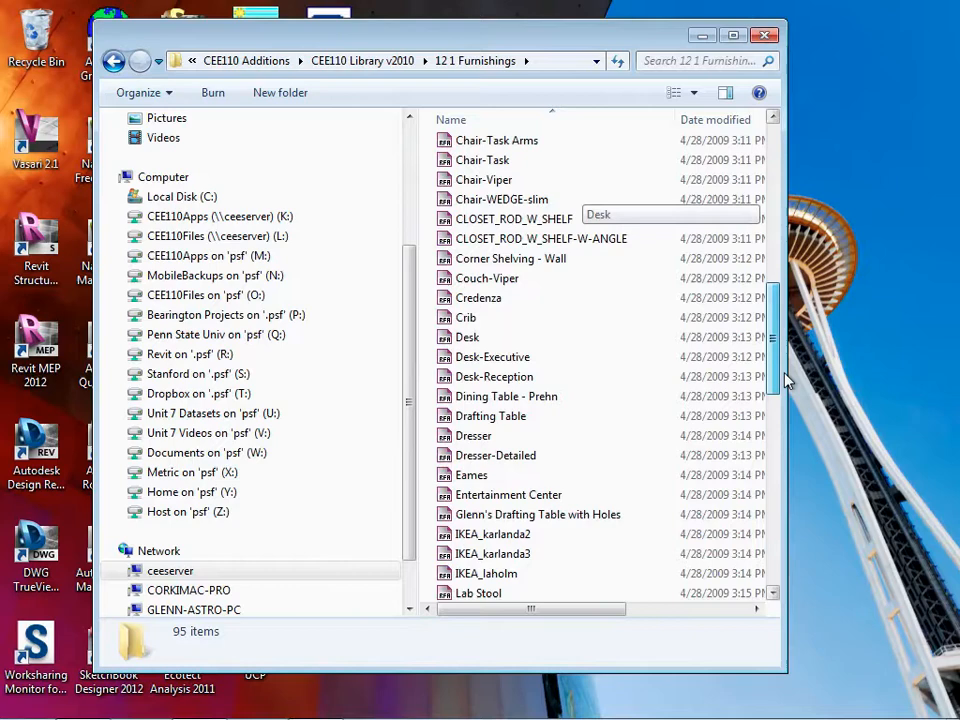
scroll("down", 3)
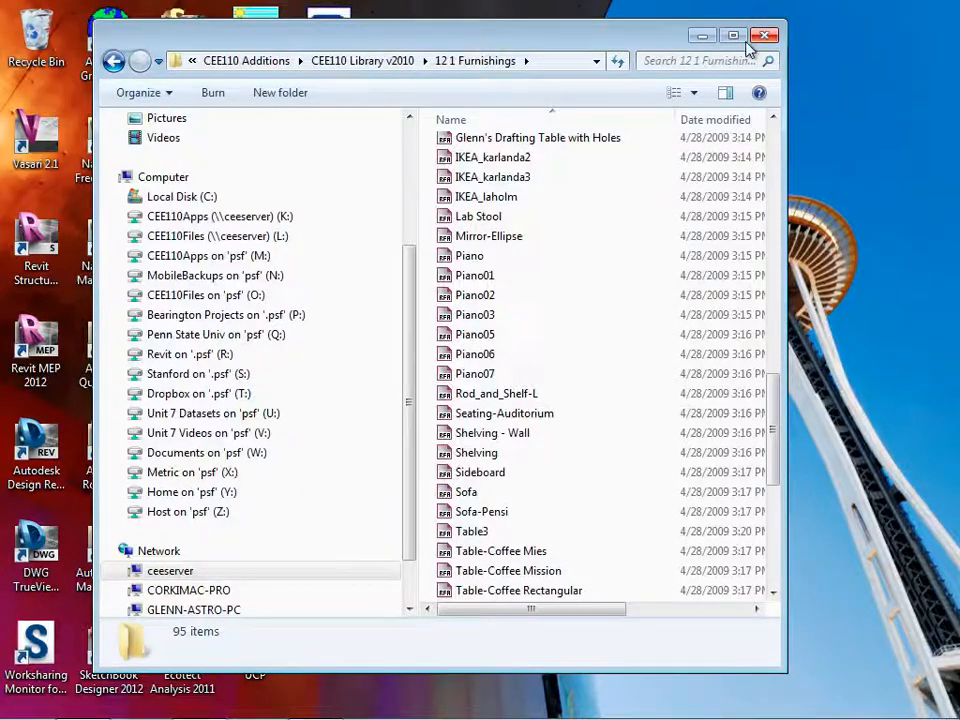
left_click(765, 36)
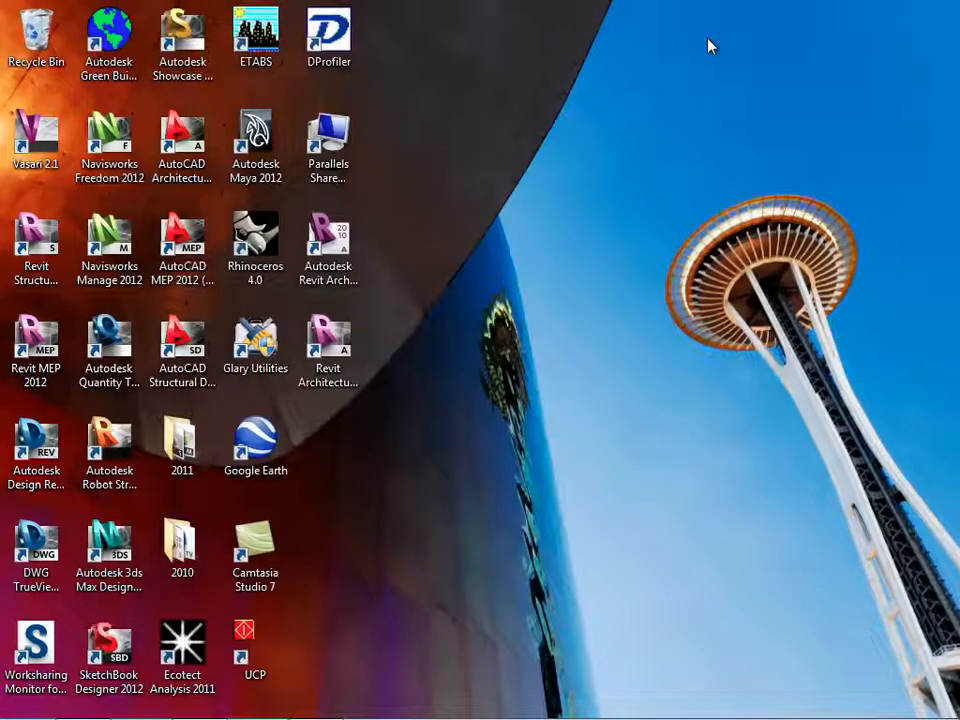